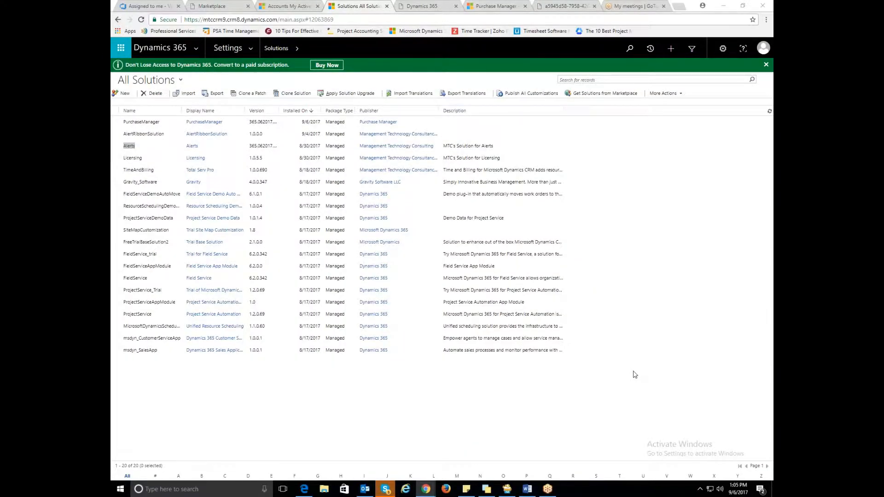
mouse_move(370, 335)
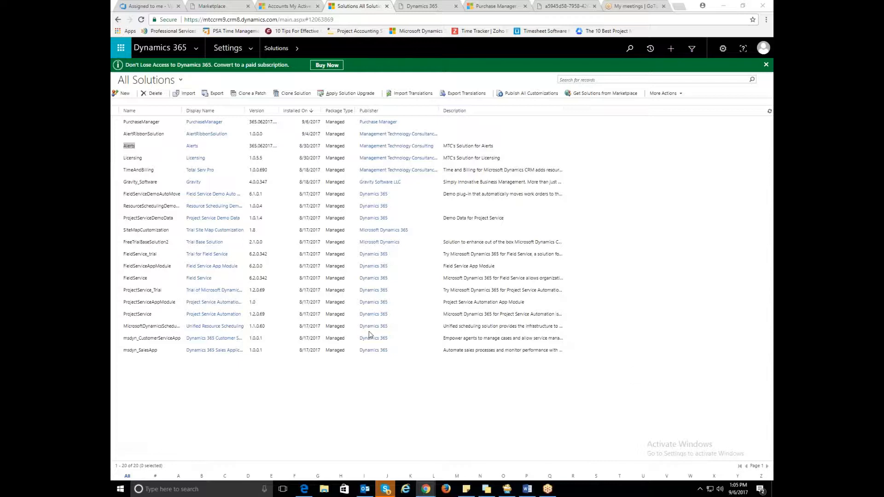
Open the Alerts solution and reposition its window
click(129, 146)
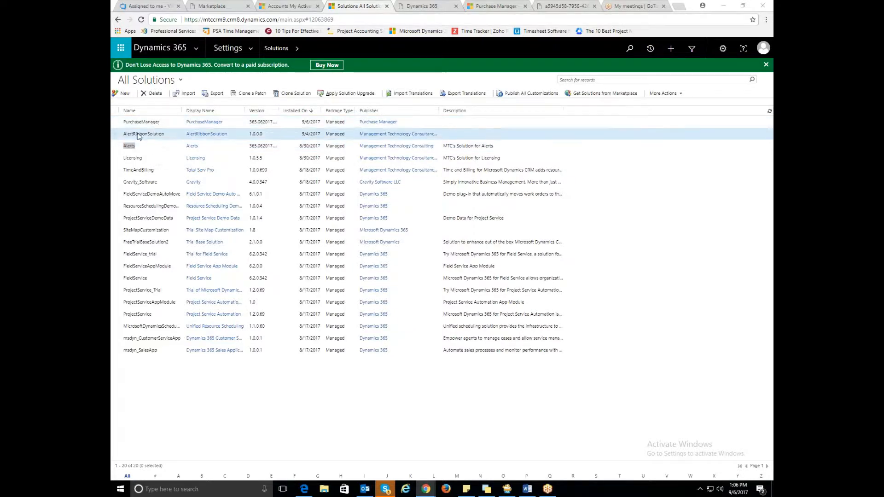
click(129, 146)
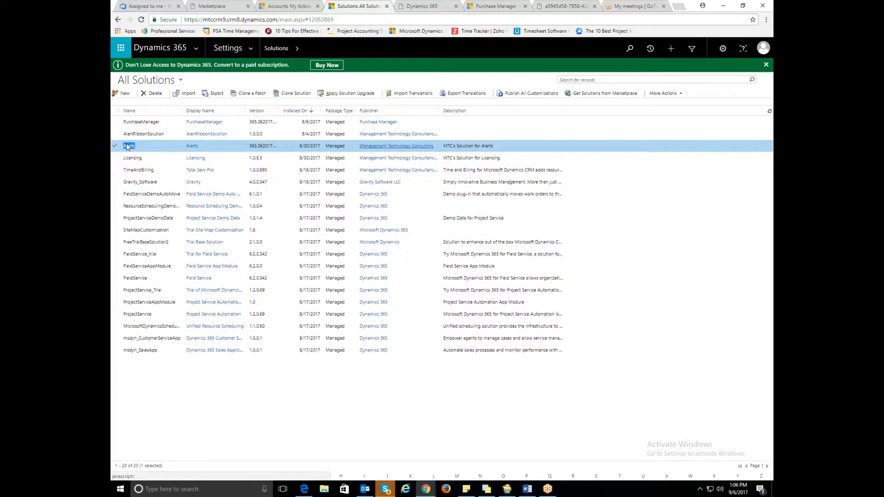
double_click(130, 145)
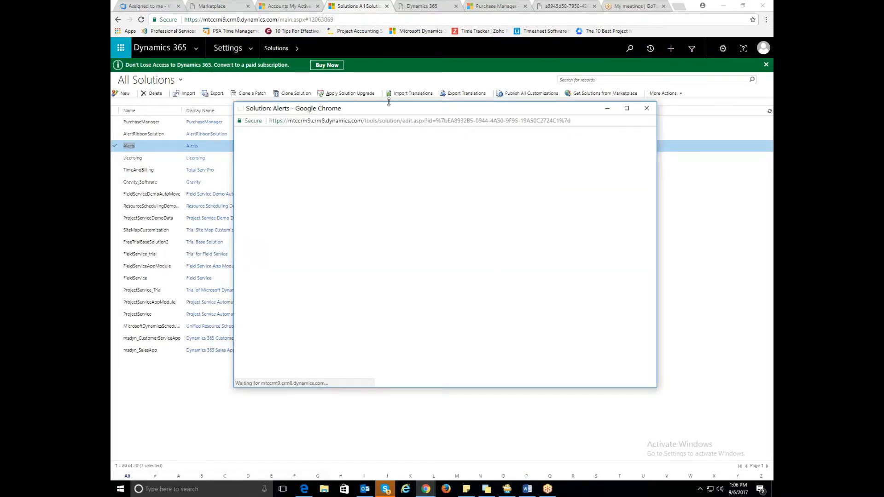
drag(388, 108, 352, 107)
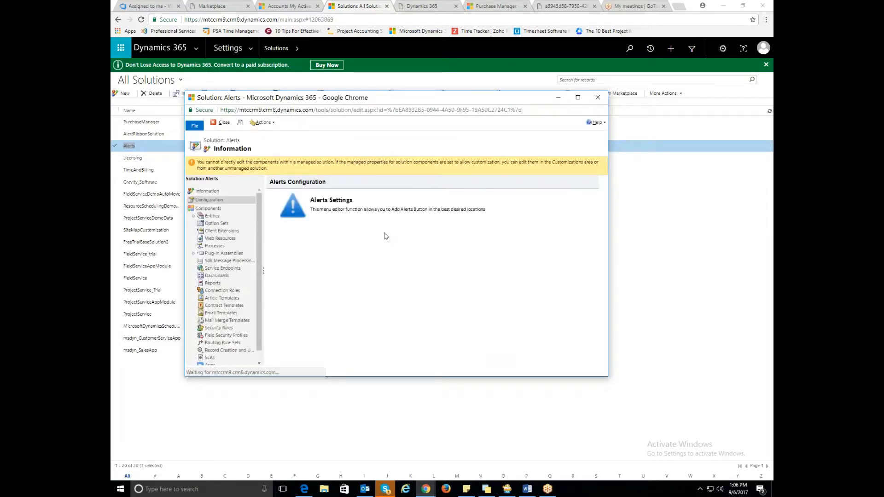
mouse_move(340, 203)
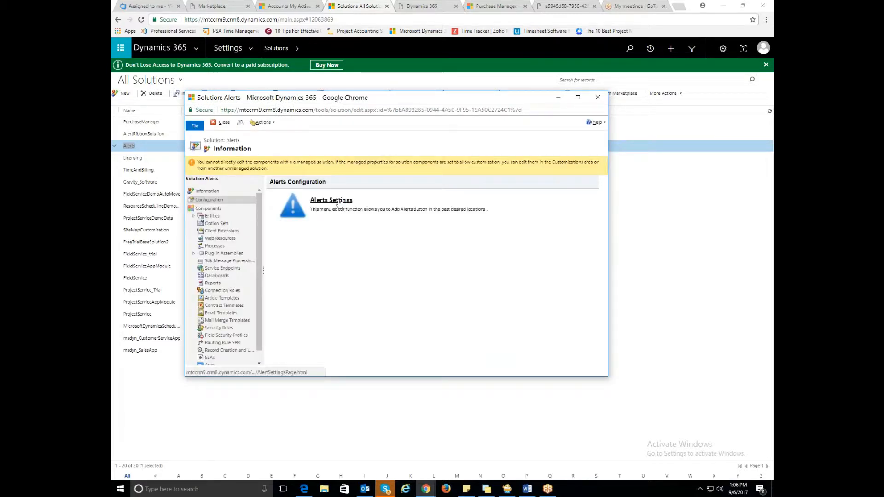
In Alerts Settings, move Account from All Entities to Selected Entities
click(330, 200)
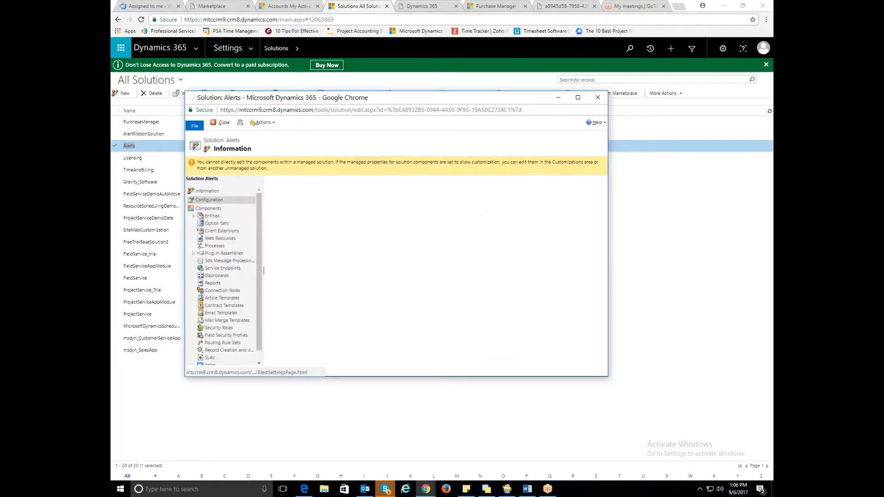
click(209, 199)
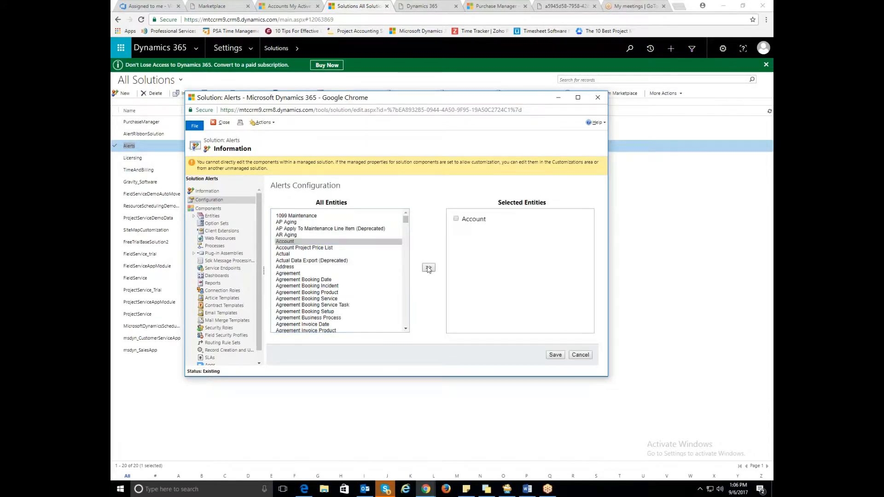
click(555, 355)
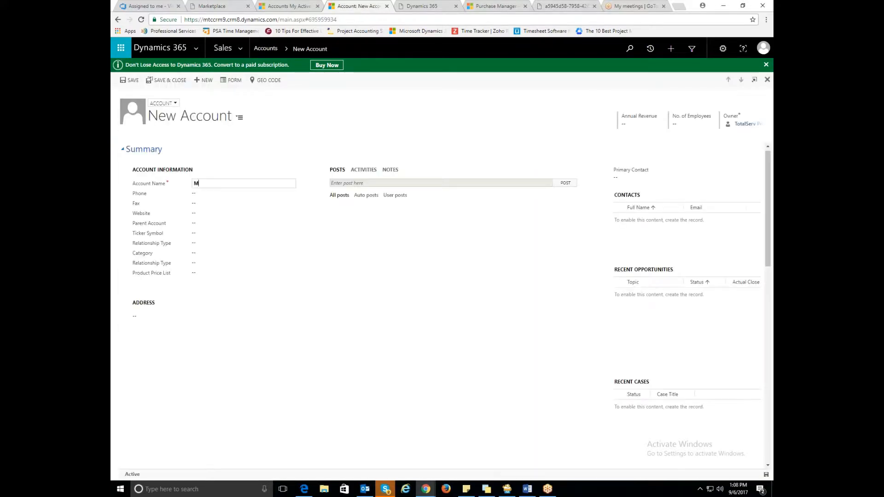
Enter 'Management Consulting' as the new account's name
text(anage)
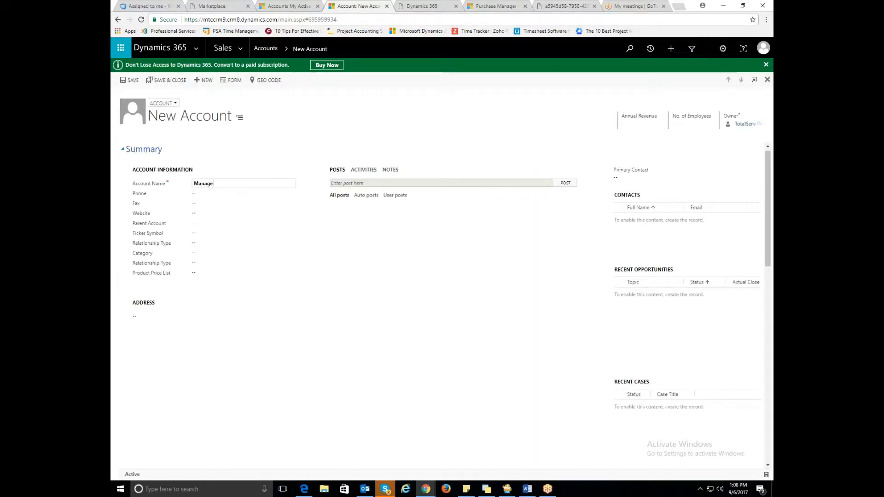
text(ment Consultin)
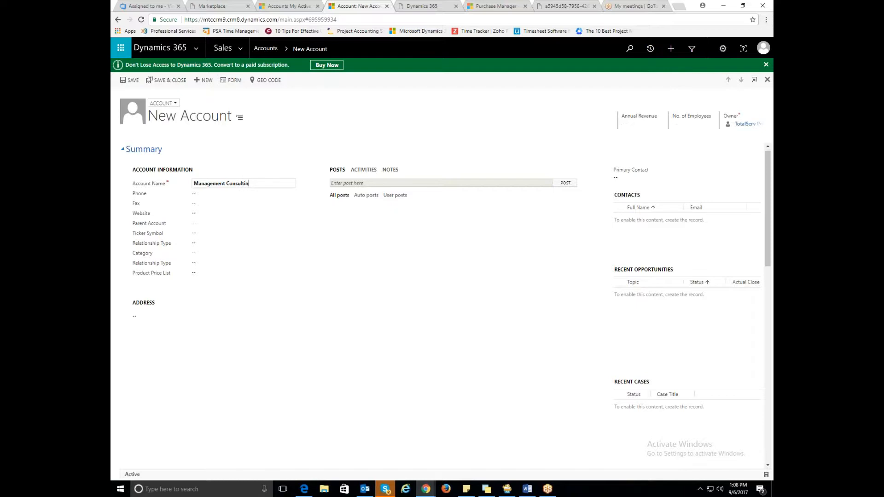
text(g)
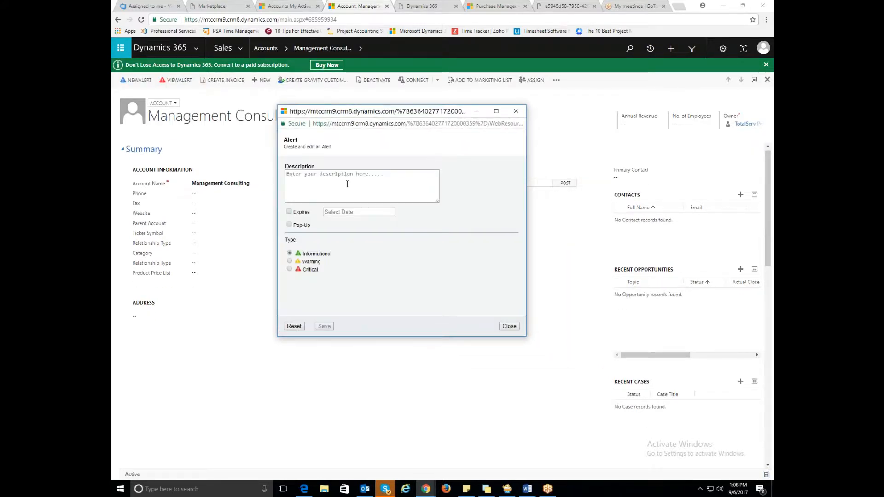
Describe the alert as 'pending payment' and set it to expire on the 15th
text(peri)
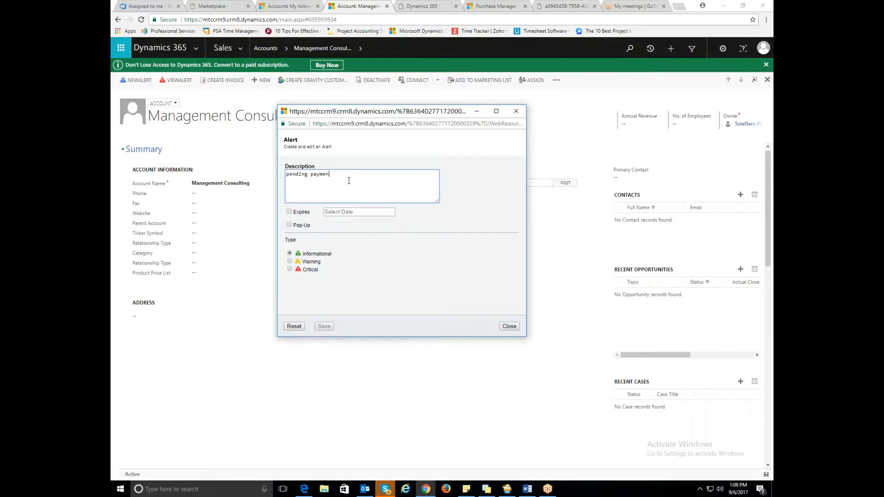
text(t)
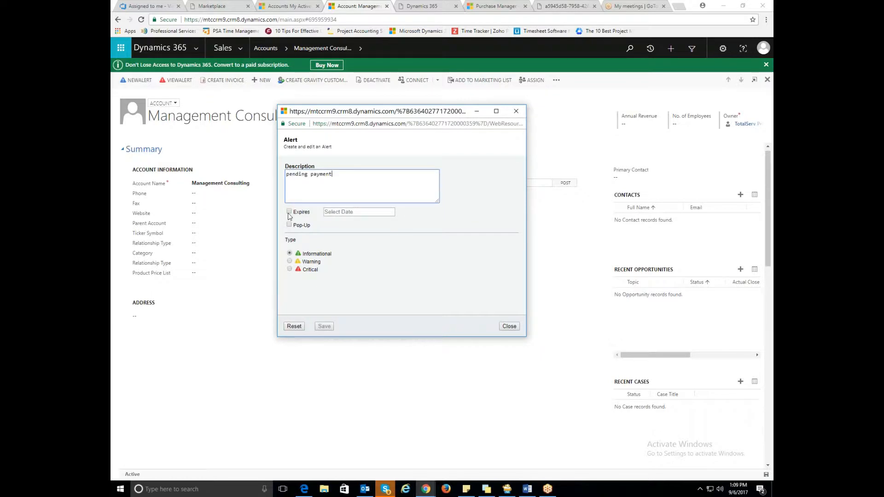
click(289, 212)
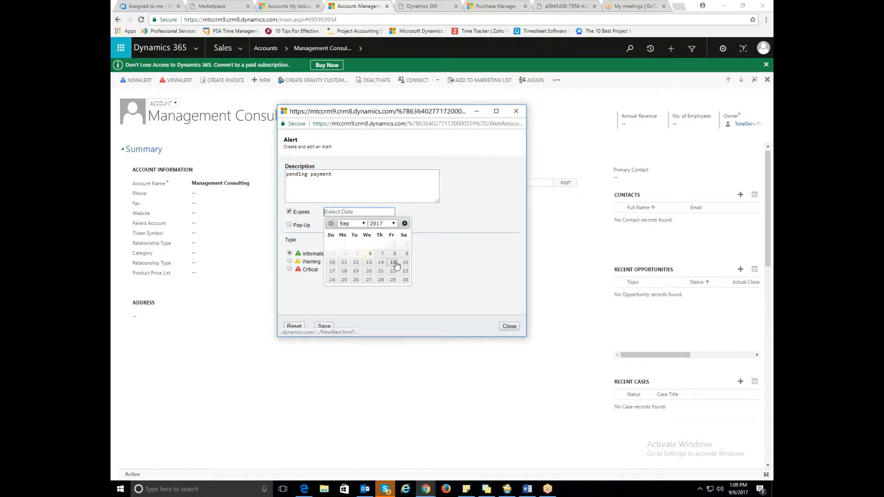
click(392, 262)
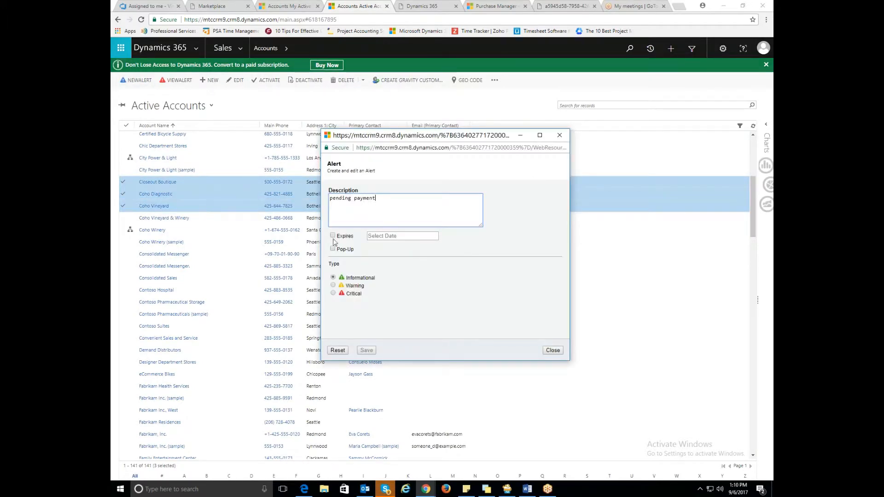
Save the alert expiring 09/15/2017 with pop-up enabled
click(333, 236)
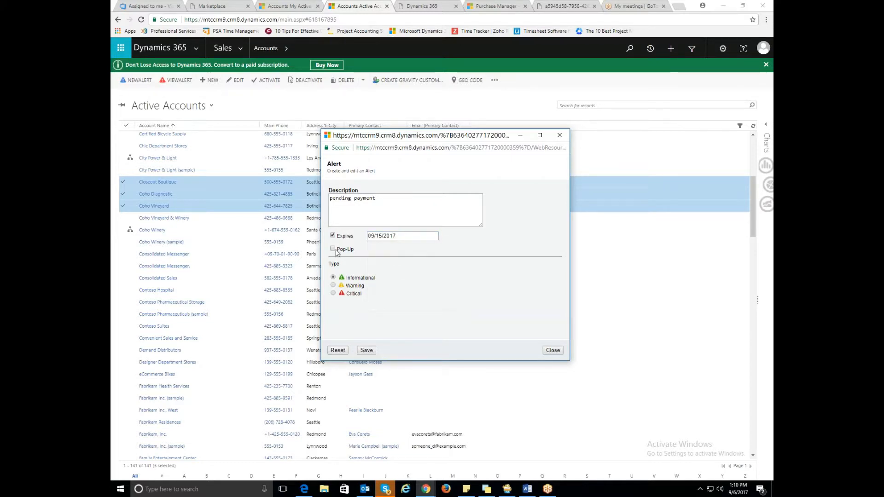
click(332, 249)
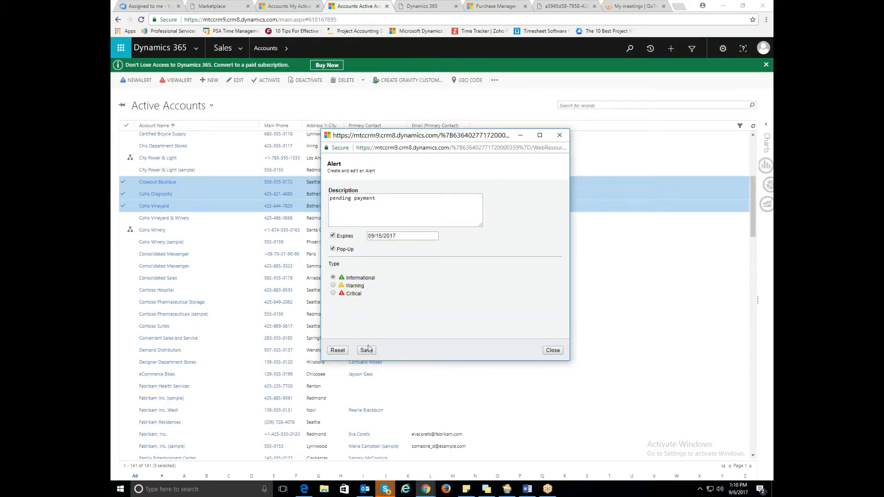
click(366, 350)
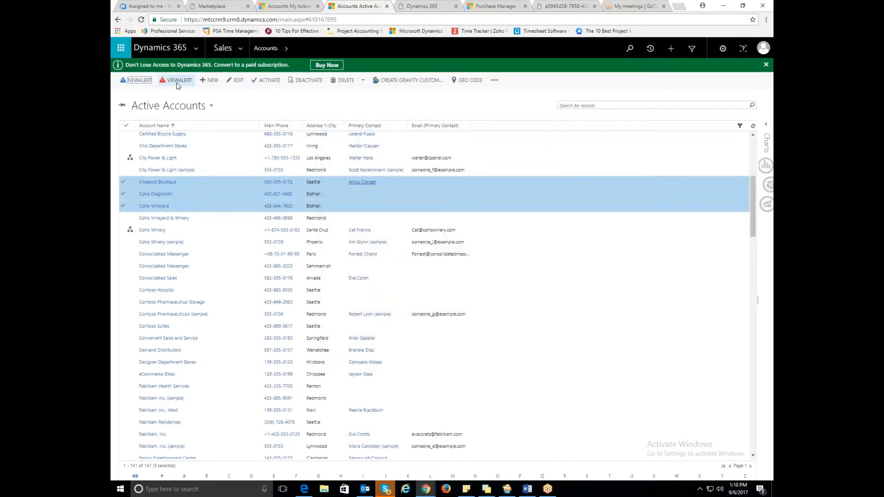
click(176, 80)
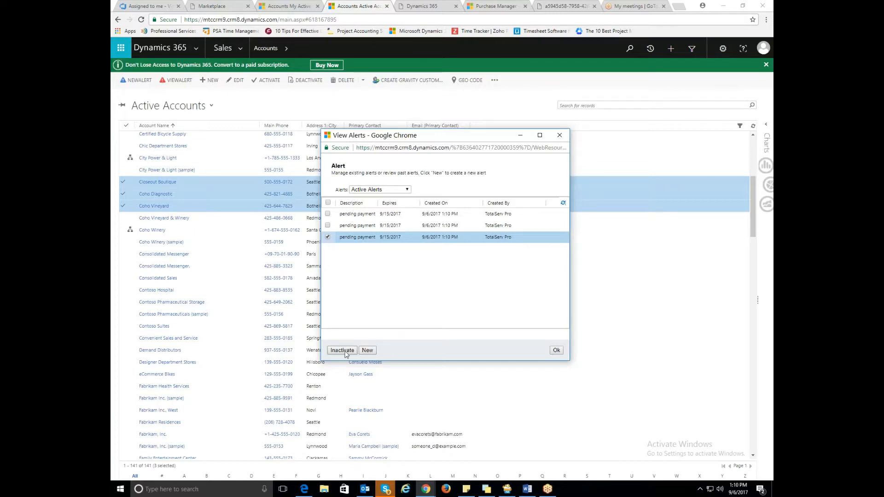
Open the View Alerts filter listing Active, All, Expired, Inactive and Pop-up
click(379, 190)
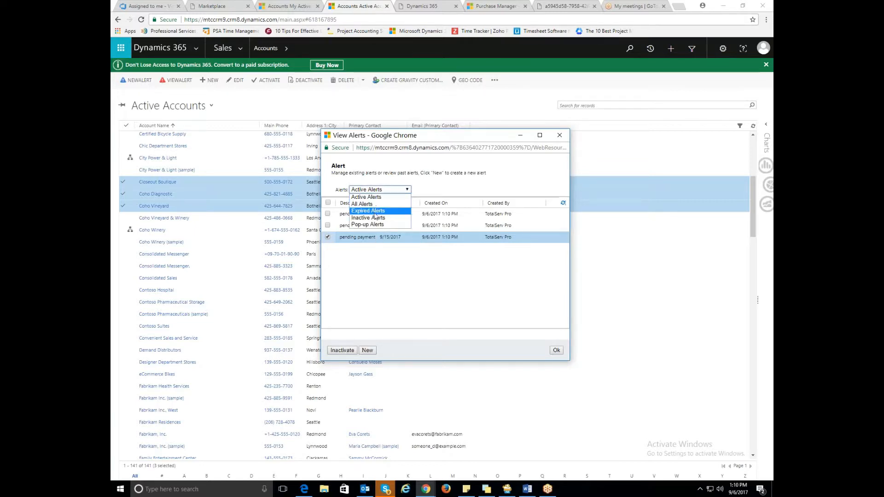